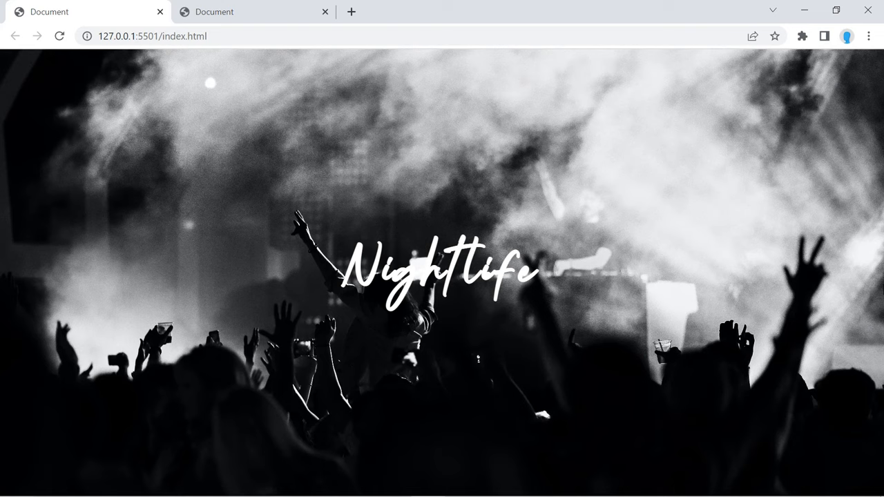
Step: Add a div with class image-overlay inside the image div to hold the Nightlife text
click(254, 11)
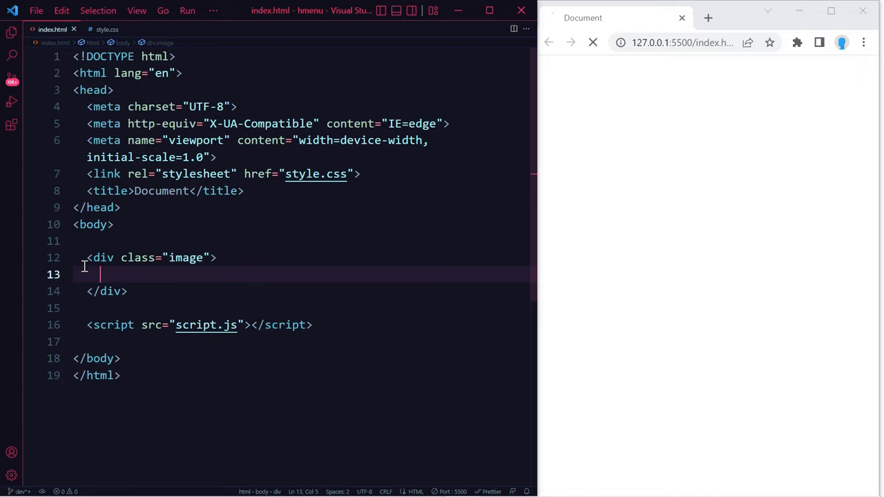
text(<div class="image-overlay">)
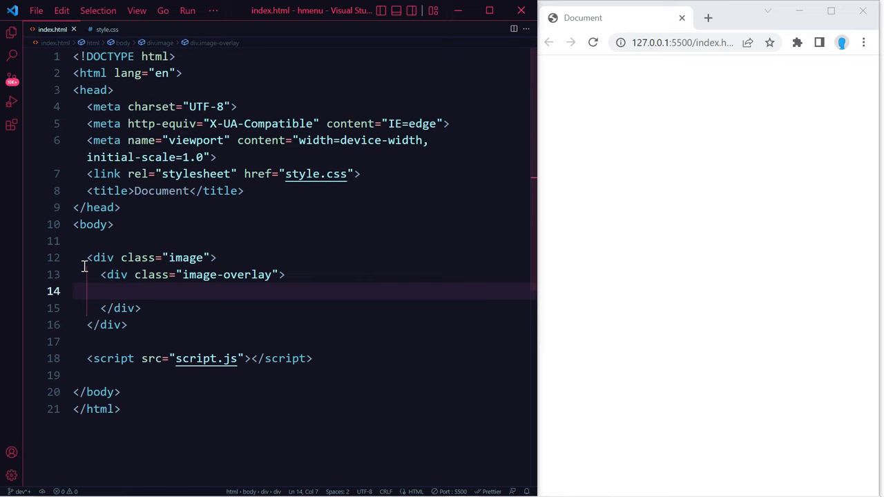
click(108, 29)
text(font-family: ;)
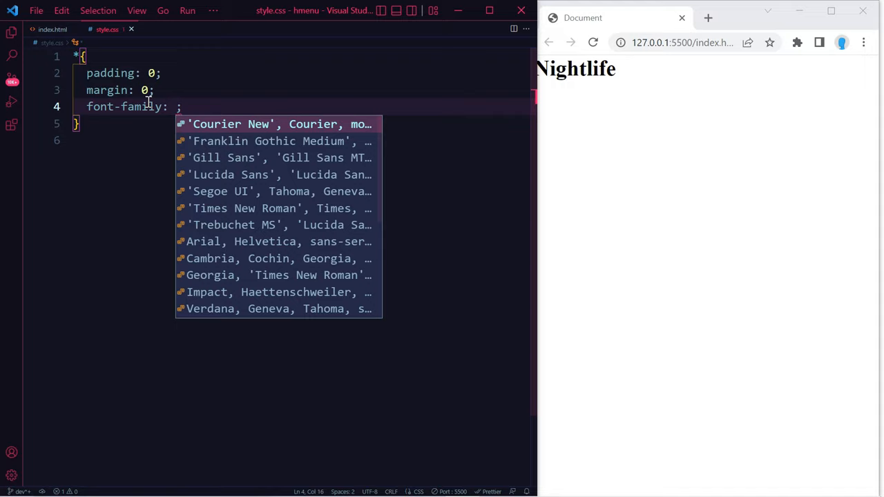
Step: Set the global font-family to "Nightlife" and start an .image-overlay rule in style.css
text("Nightlife")
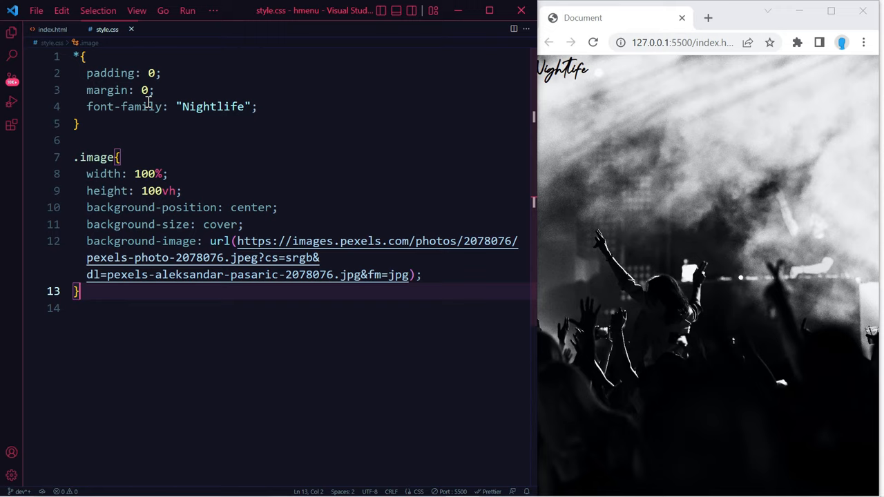
text(.image-overlay{)
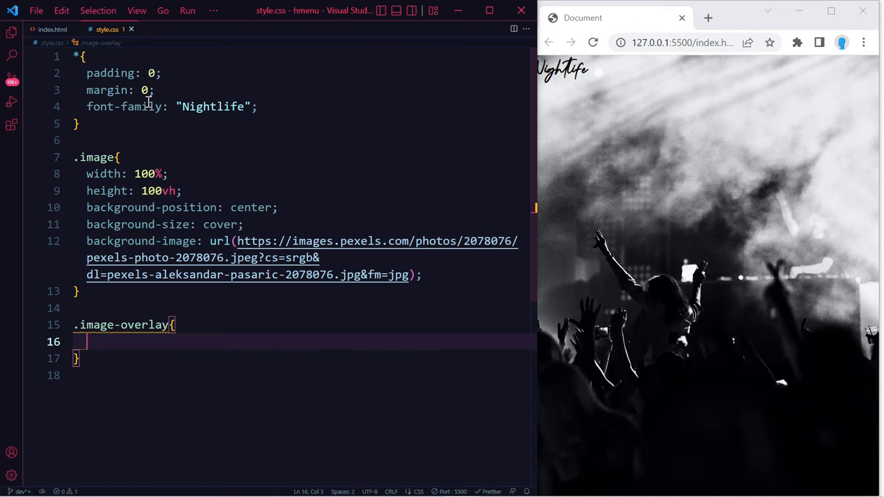
Step: Style .image-overlay full-width with rgba(255,166,0,0.5) tint, white 3rem letter-spaced centred text
text(width: 100%;)
text(height: 100vh;)
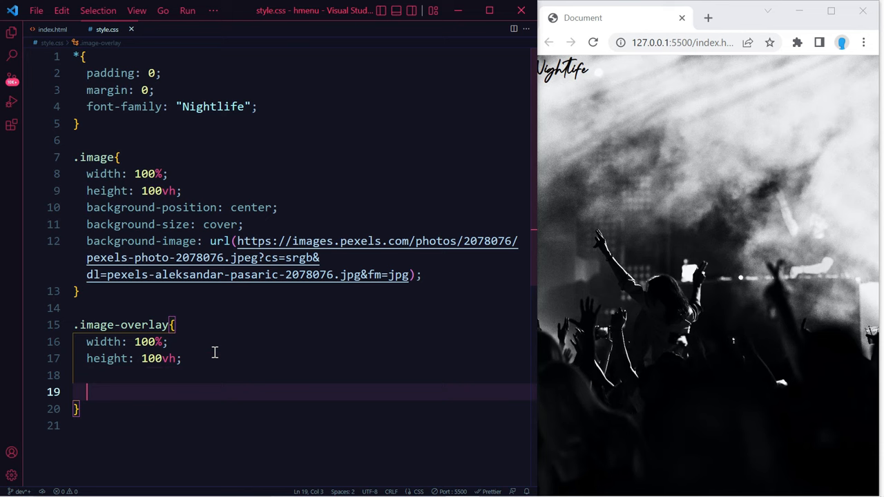
text(background-color: rgba(255, 166, 0, 0.5);)
text(jus)
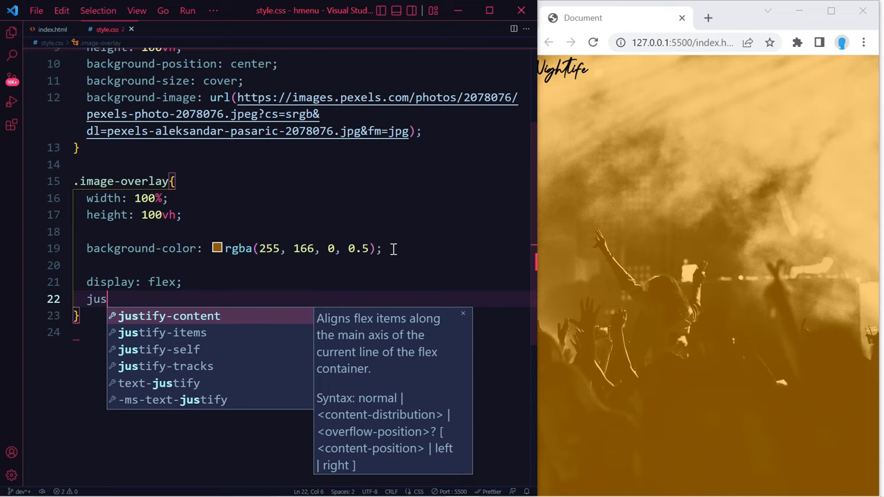
text(color: wh)
text(font-size: ;)
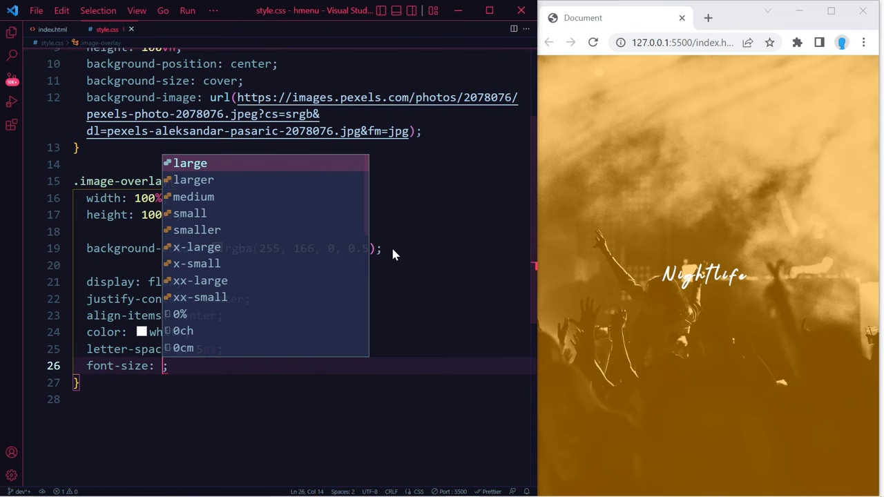
text(3rem)
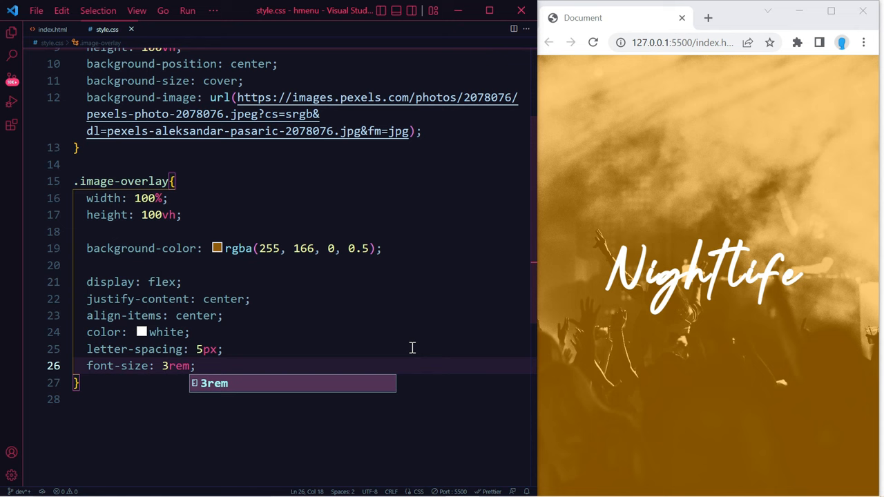
Step: Move the overlay's layout and text styles into .image and add linear-gradient() before the url
click(52, 29)
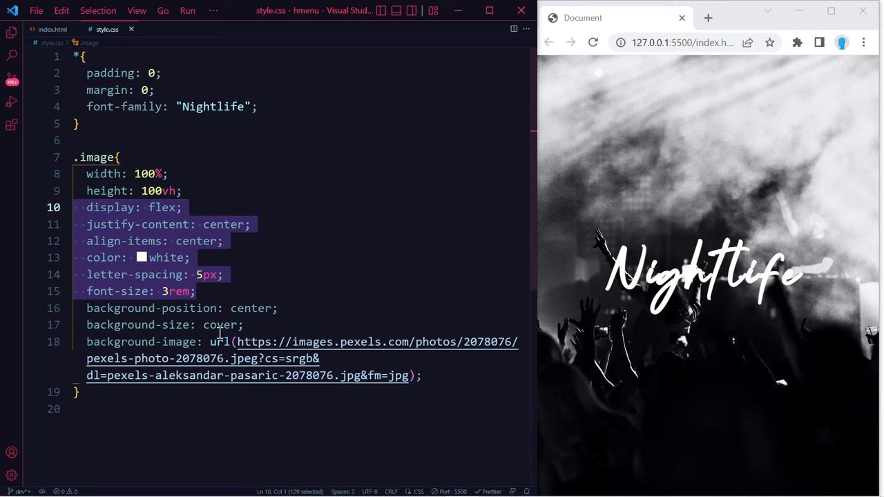
text(linear-gradient())
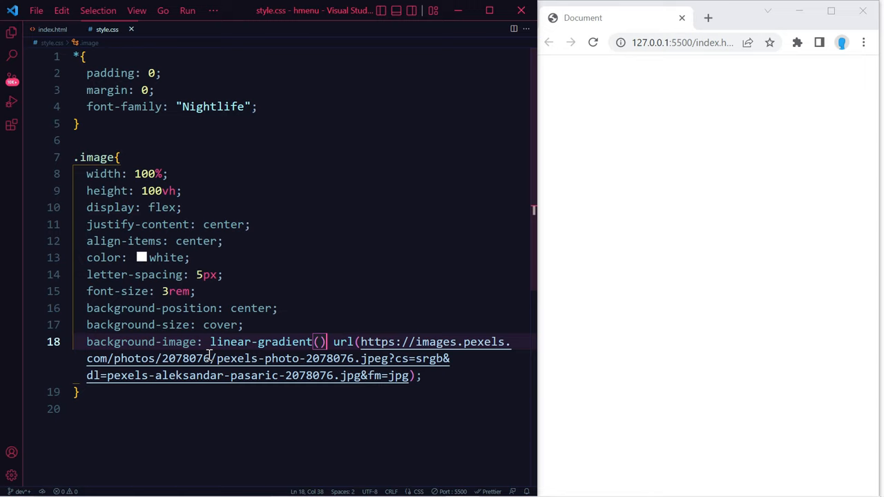
Step: Fill the gradient with 0deg, transparent to rgba(255,166,0,0.5), then select its angle
text(0deg, , rgba(255, 166, 0, 0.5)
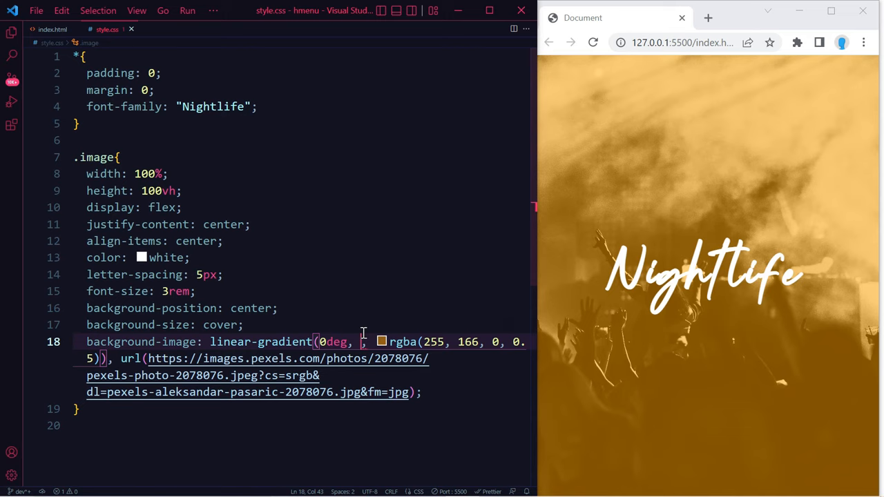
text(transparent)
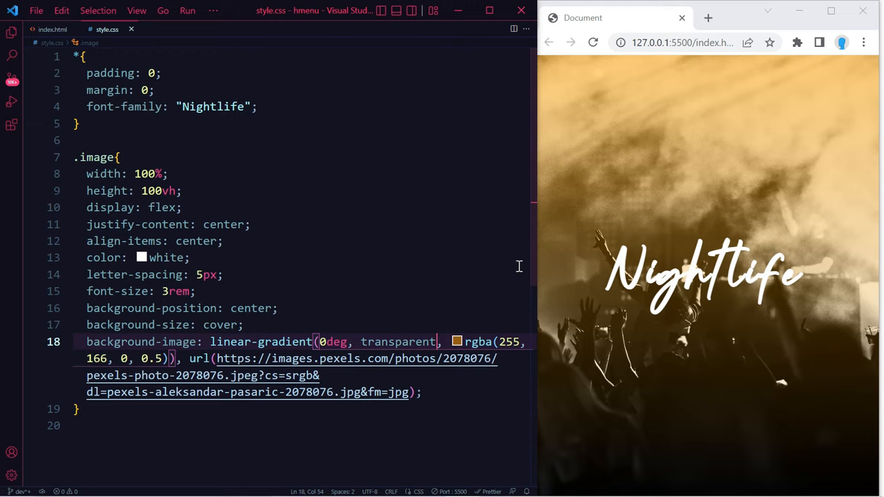
click(329, 341)
text(to top)
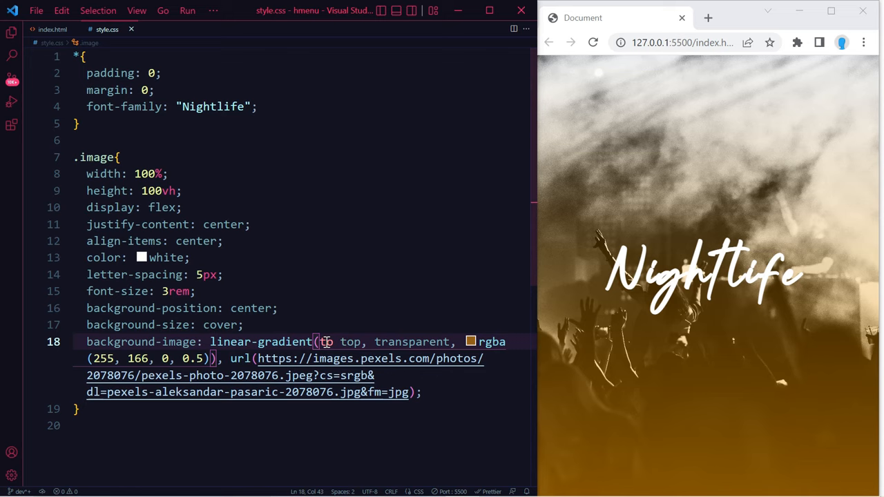
Step: Set the gradient direction to "to right"
text(rig)
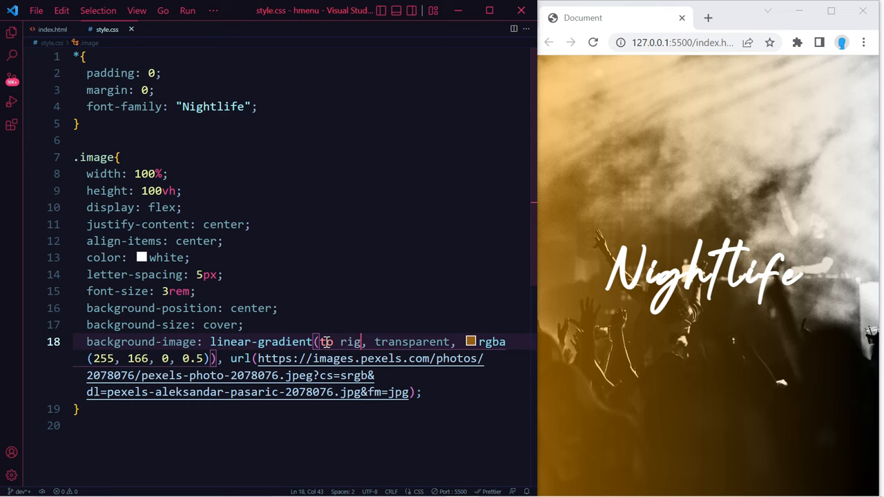
text(ht)
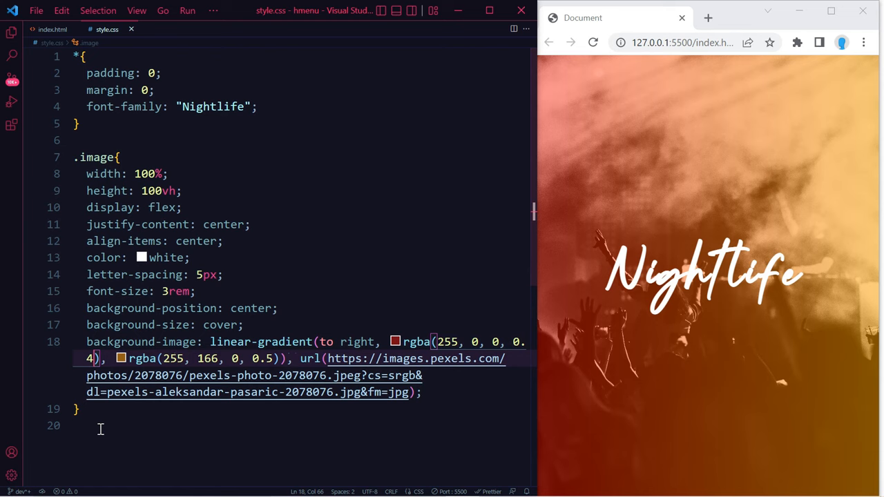
Step: Replace the gradient direction with 45deg for the red, orange and blue stops
double_click(357, 342)
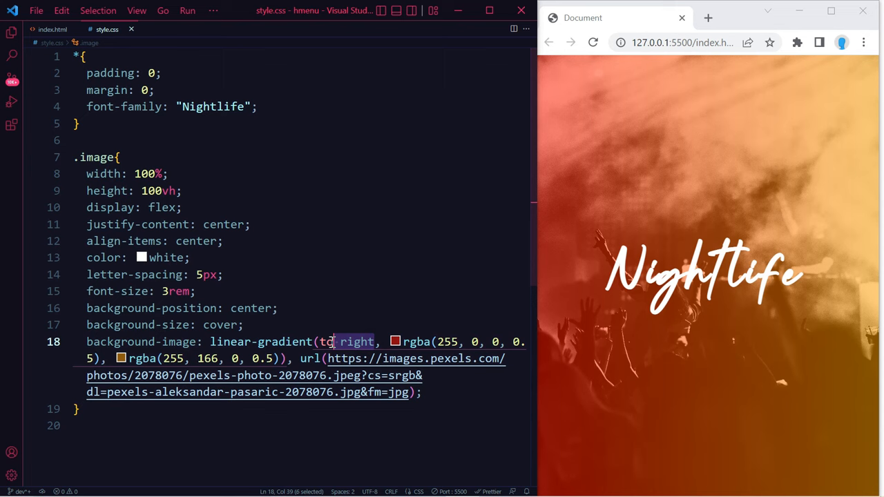
text(45deg)
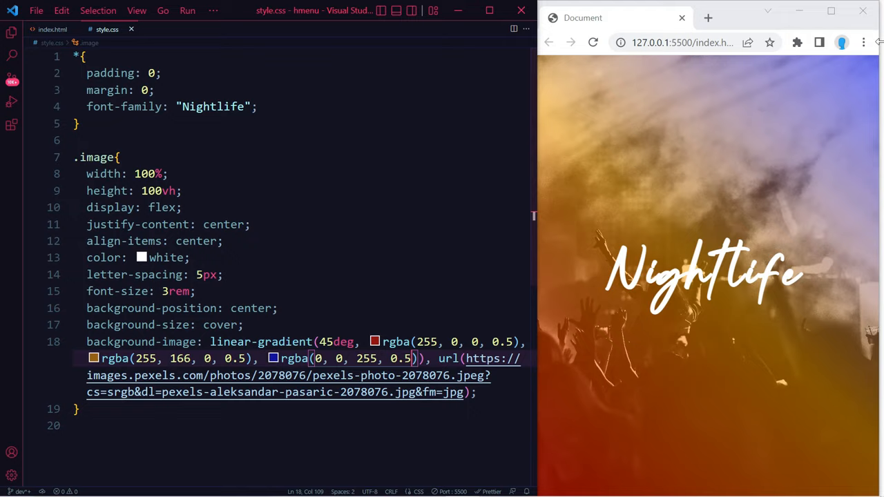
Step: View the finished Nightlife page full-window in Chrome
click(832, 11)
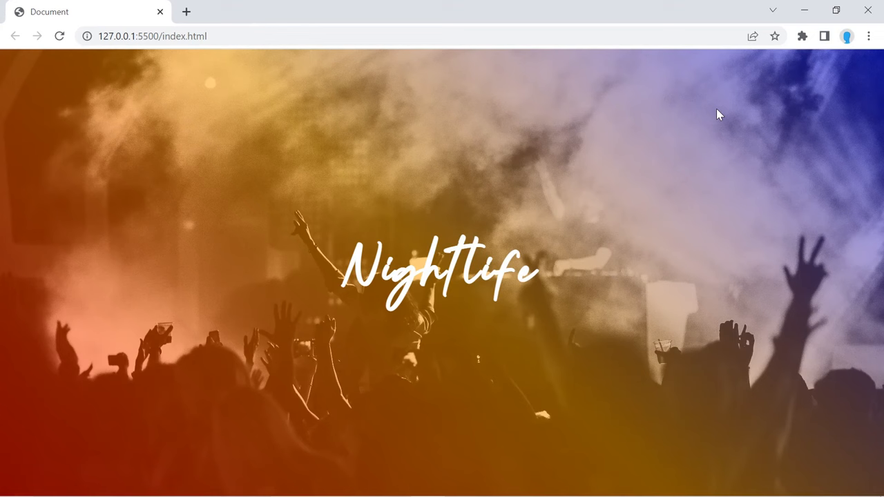
mouse_move(717, 122)
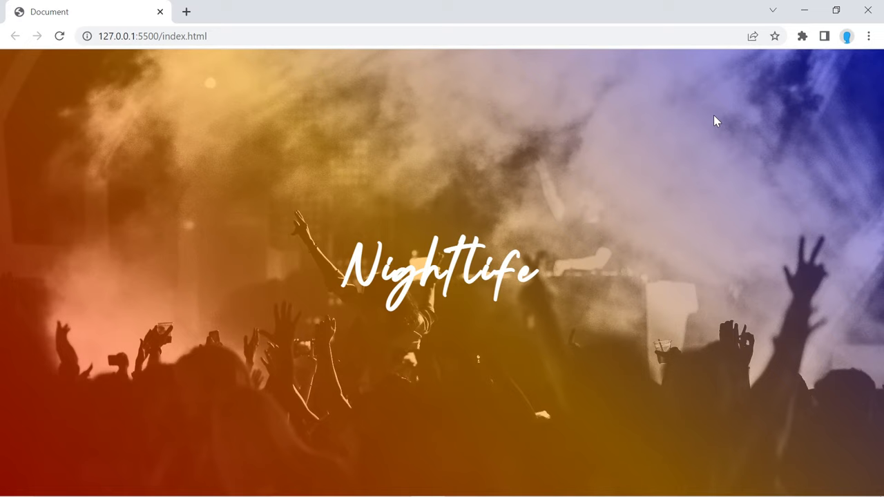